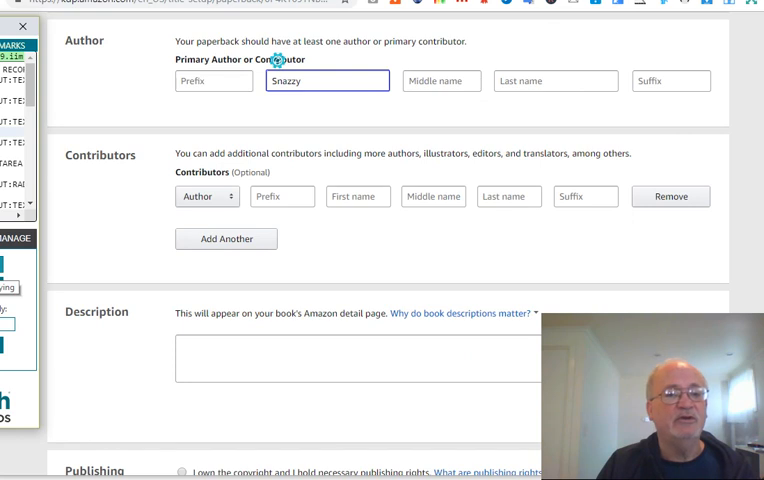
# Scroll to the Keywords section so the autofill populates all seven placeholder keyword boxes
pyautogui.scroll(-3)
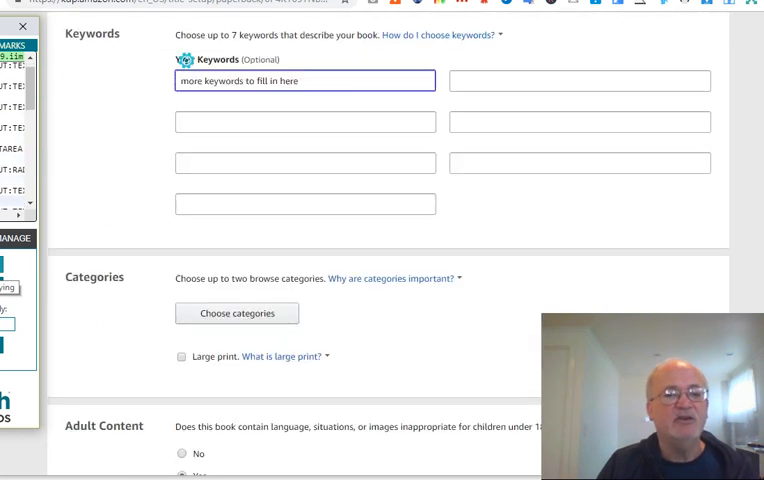
pyautogui.scroll(-3)
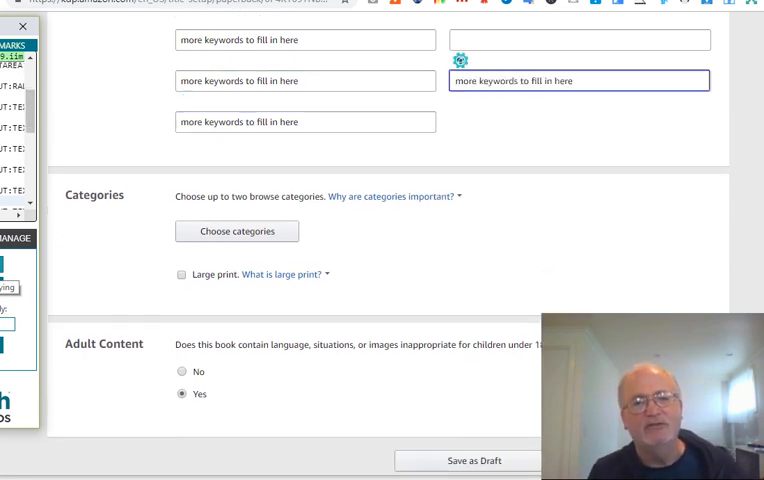
pyautogui.scroll(3)
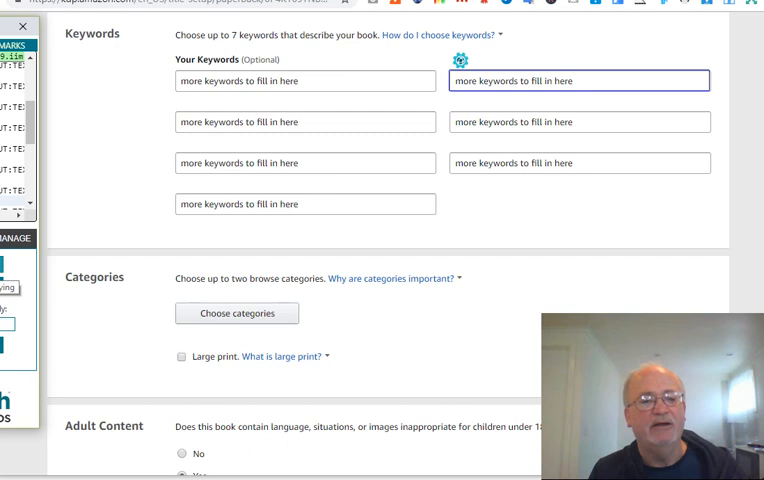
# Select Juvenile Nonfiction > Art > Drawing and Cartooning as the two categories and save
pyautogui.click(236, 312)
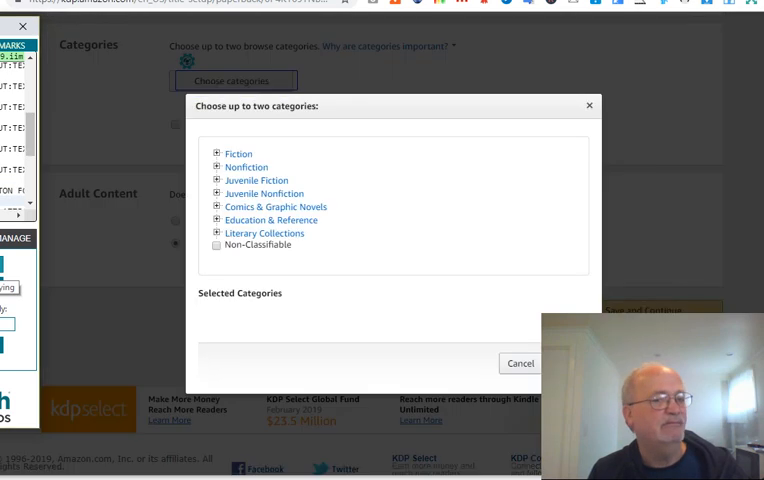
pyautogui.click(216, 192)
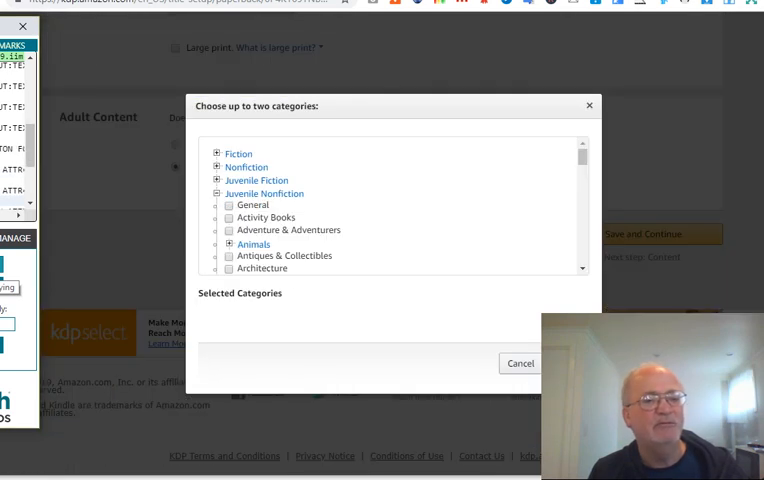
pyautogui.click(240, 204)
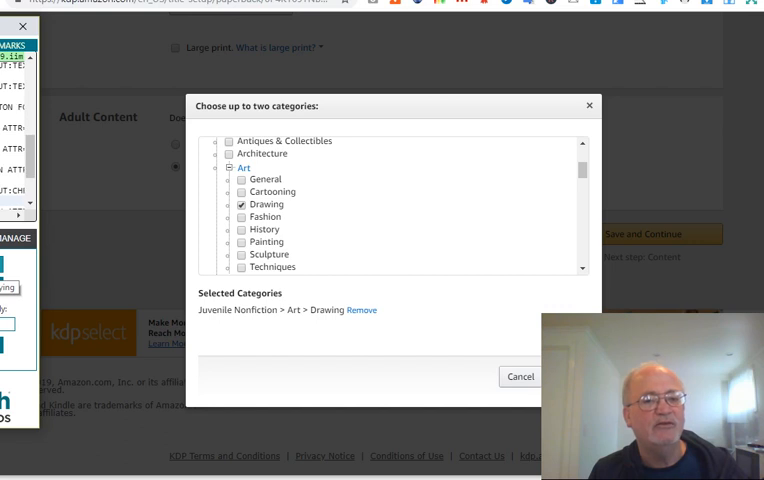
pyautogui.click(240, 192)
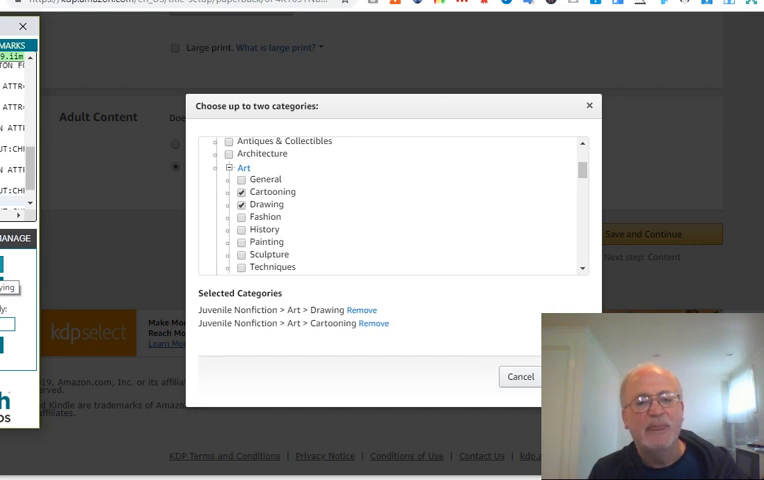
pyautogui.click(520, 376)
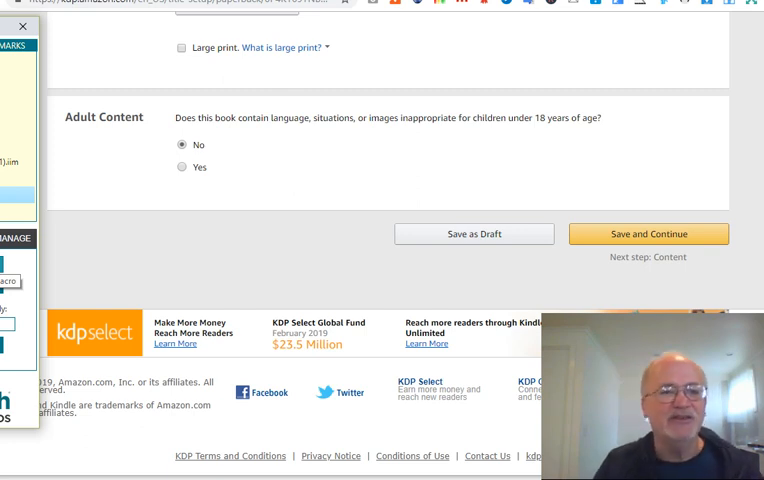
pyautogui.moveTo(558, 278)
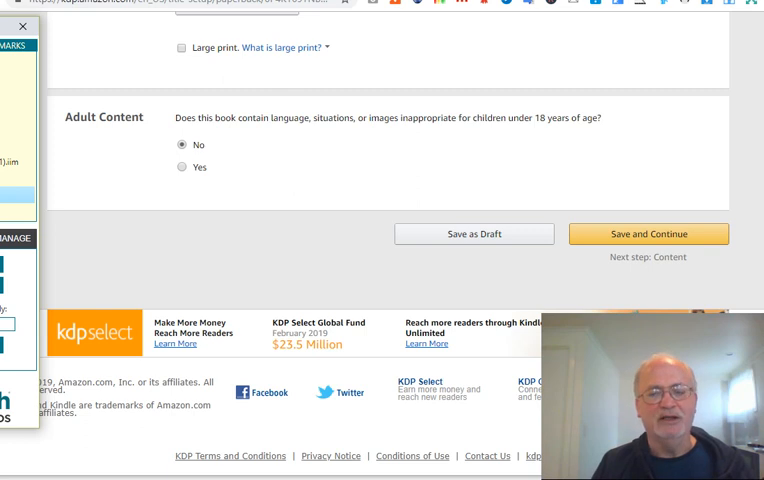
pyautogui.moveTo(722, 274)
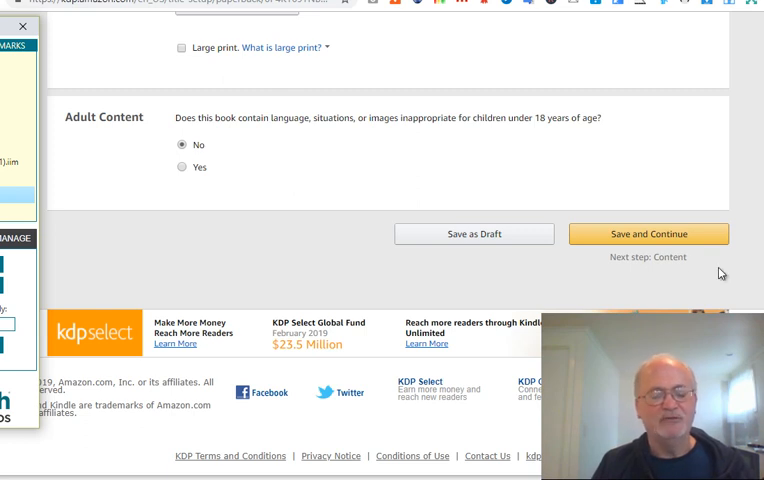